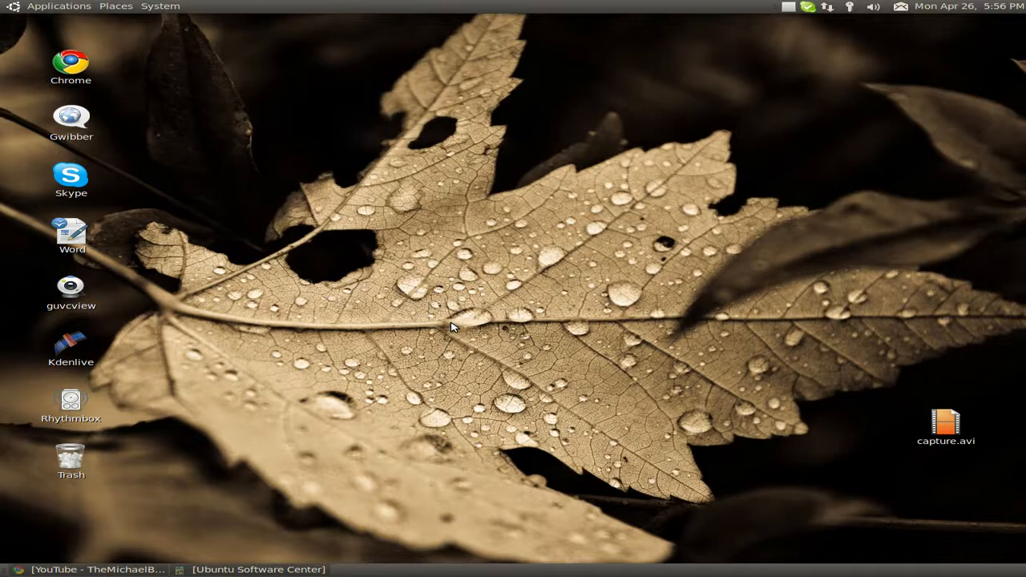
{"action": "mouse_move", "coordinate": [270, 149]}
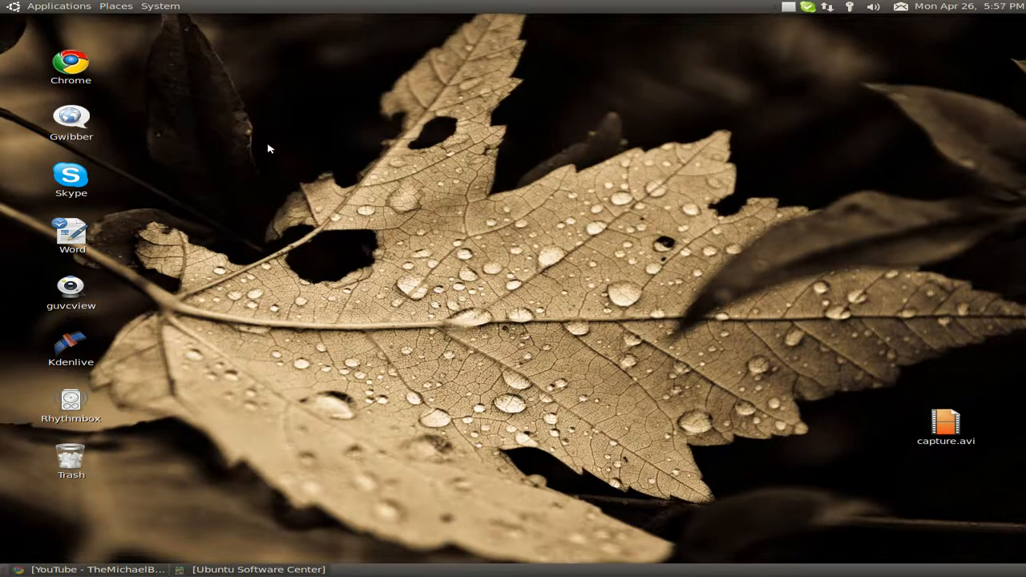
{"action": "mouse_move", "coordinate": [724, 431]}
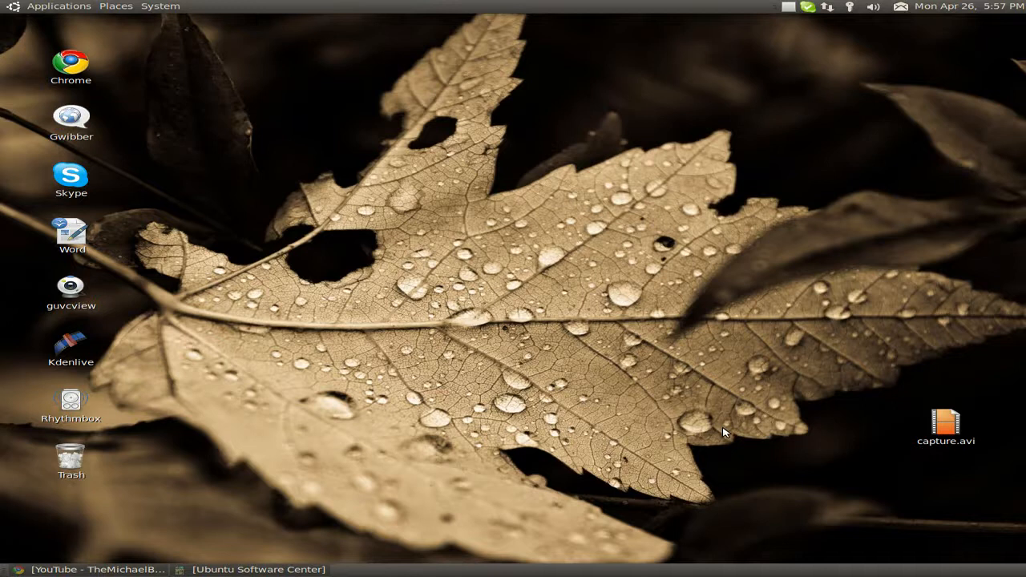
{"action": "mouse_move", "coordinate": [595, 27]}
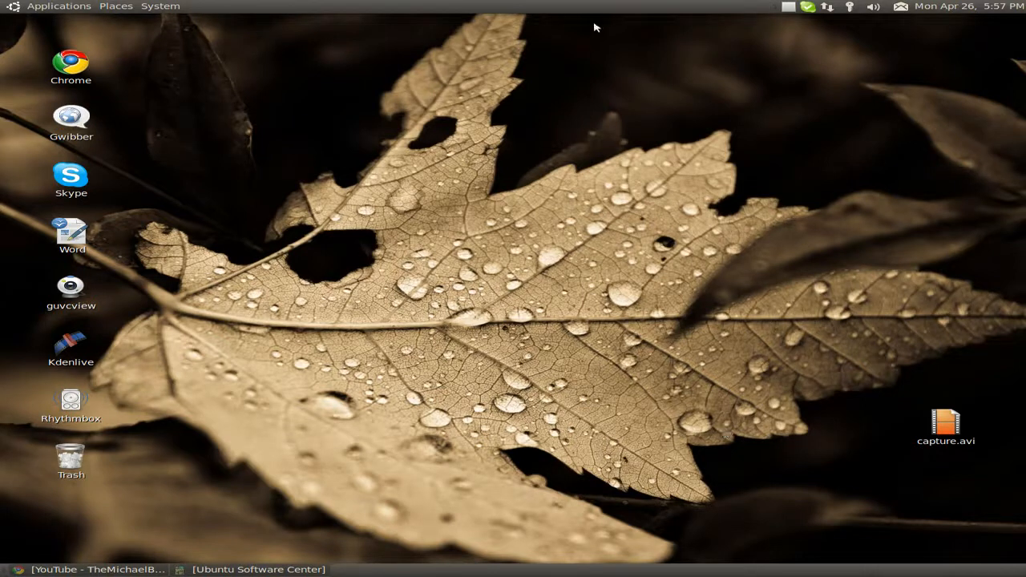
- Bring back the Software Center window, reposition it, then hide it
{"action": "left_click", "coordinate": [257, 570]}
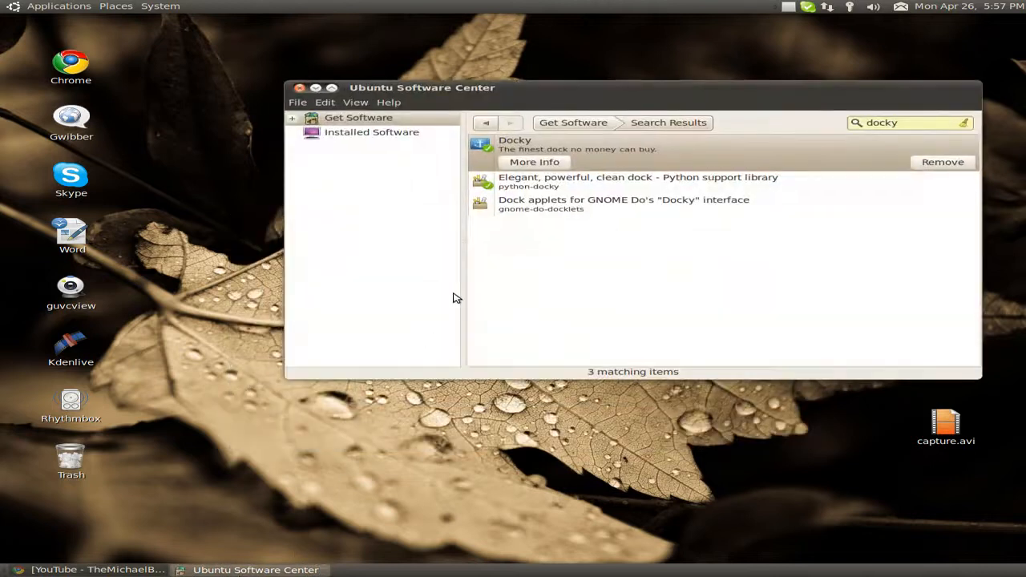
{"action": "left_click_drag", "start_coordinate": [423, 87], "coordinate": [325, 81]}
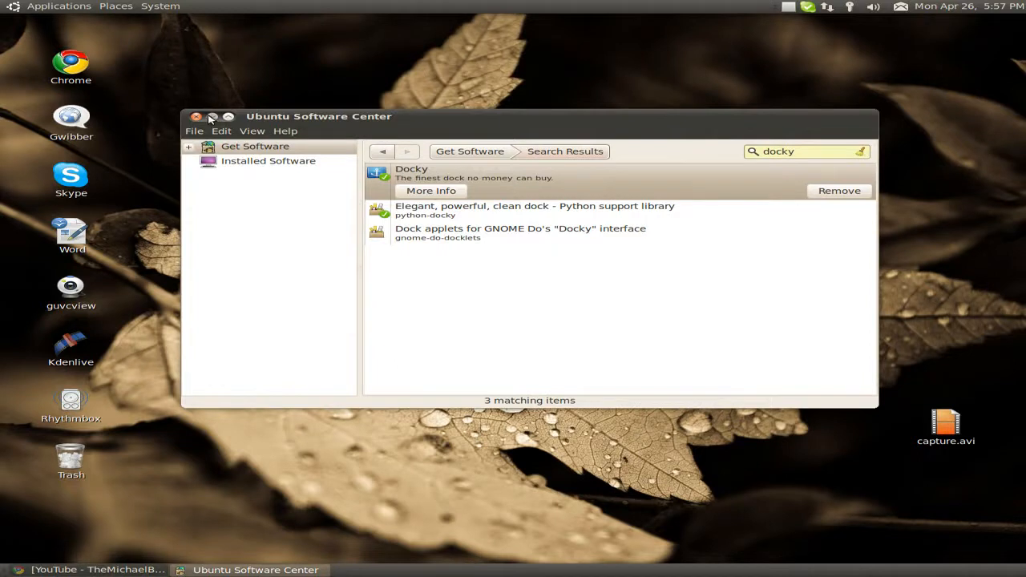
{"action": "left_click", "coordinate": [212, 116]}
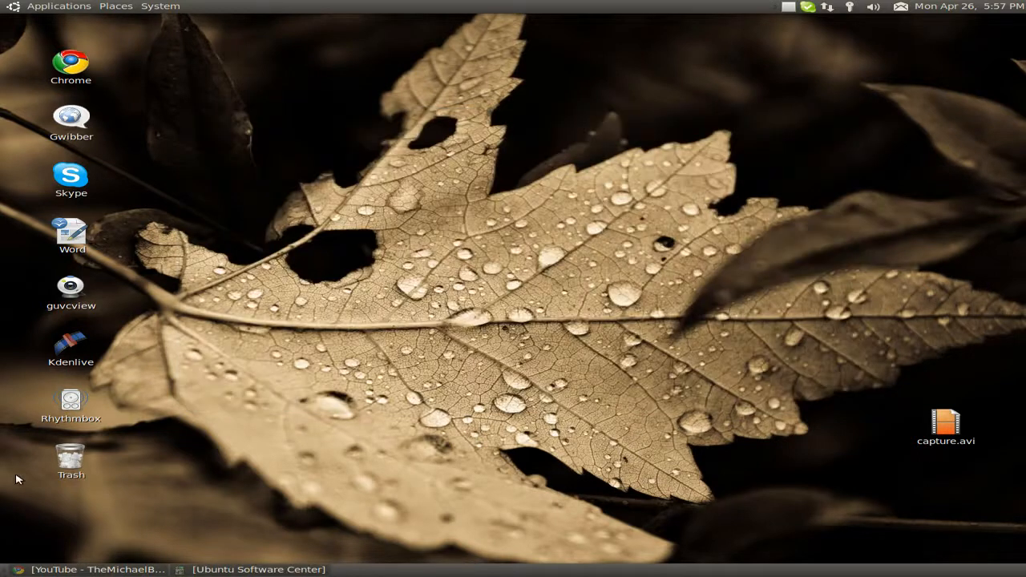
- Search Google Images in Chrome for 'mac os x wallpaper'
{"action": "left_click", "coordinate": [94, 569]}
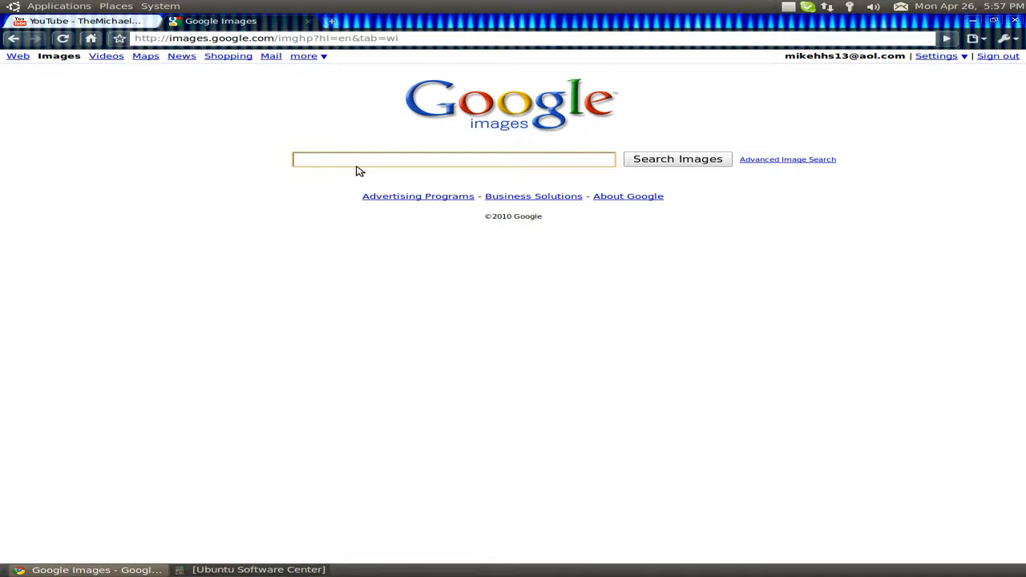
{"action": "type", "text": "mac"}
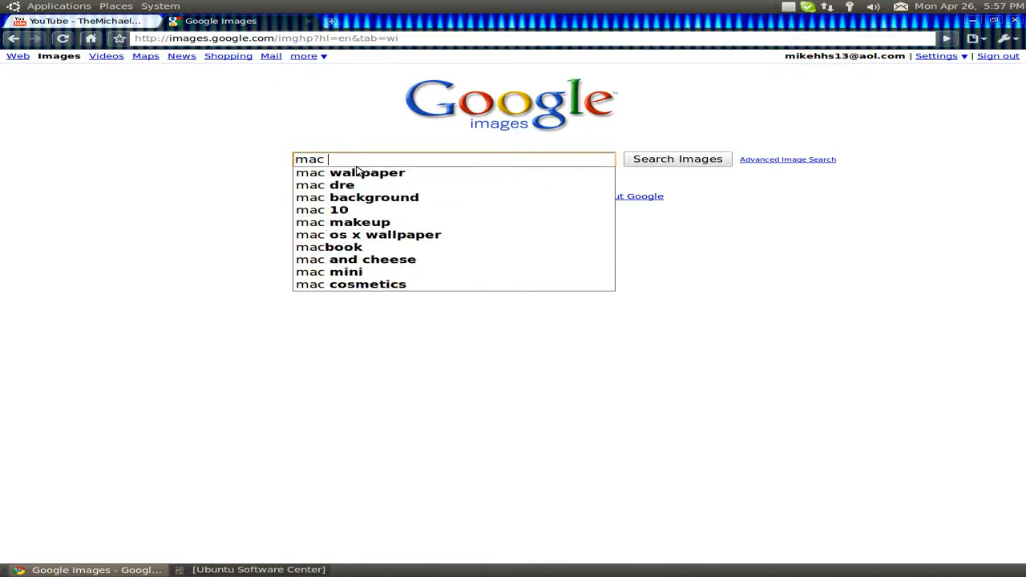
{"action": "type", "text": "os x wallpaper"}
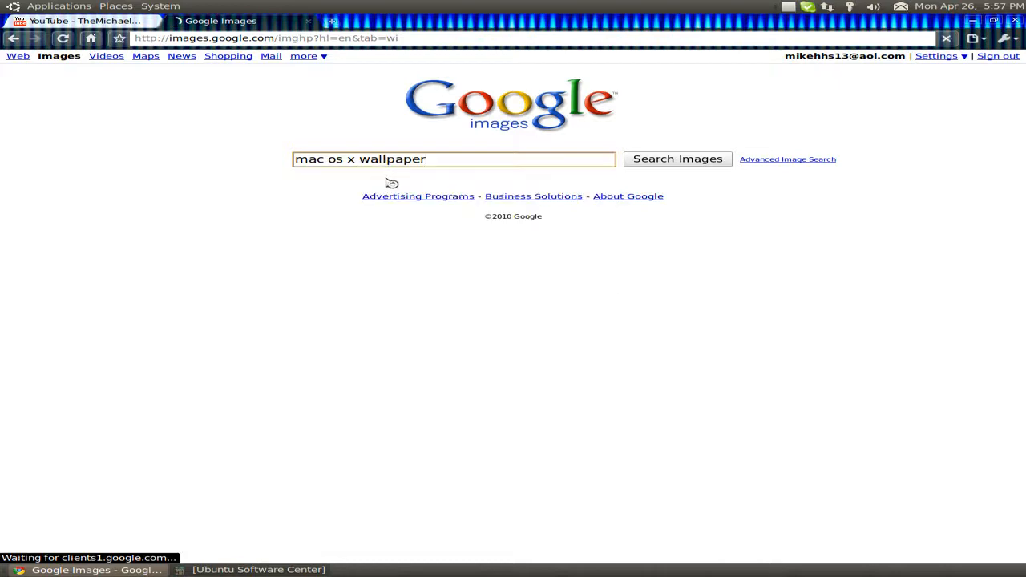
{"action": "left_click", "coordinate": [676, 159]}
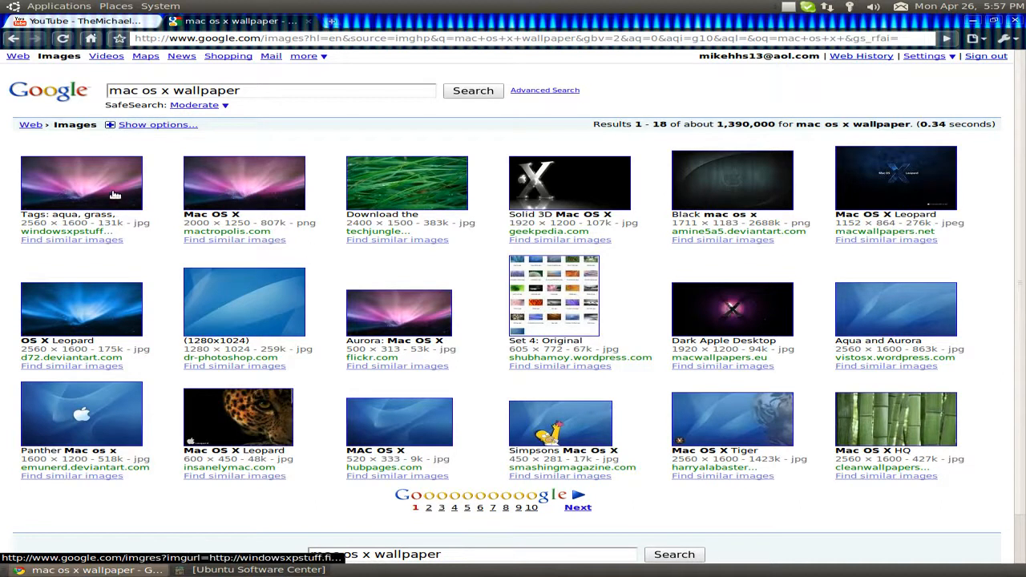
- Save the first aurora result at full size as space.jpg
{"action": "left_click", "coordinate": [81, 183]}
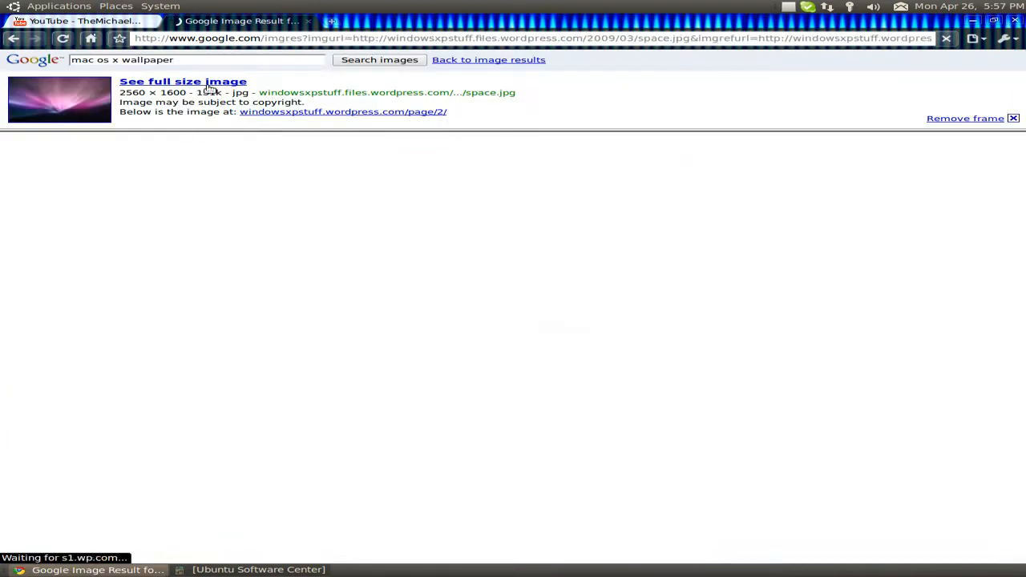
{"action": "left_click", "coordinate": [183, 81]}
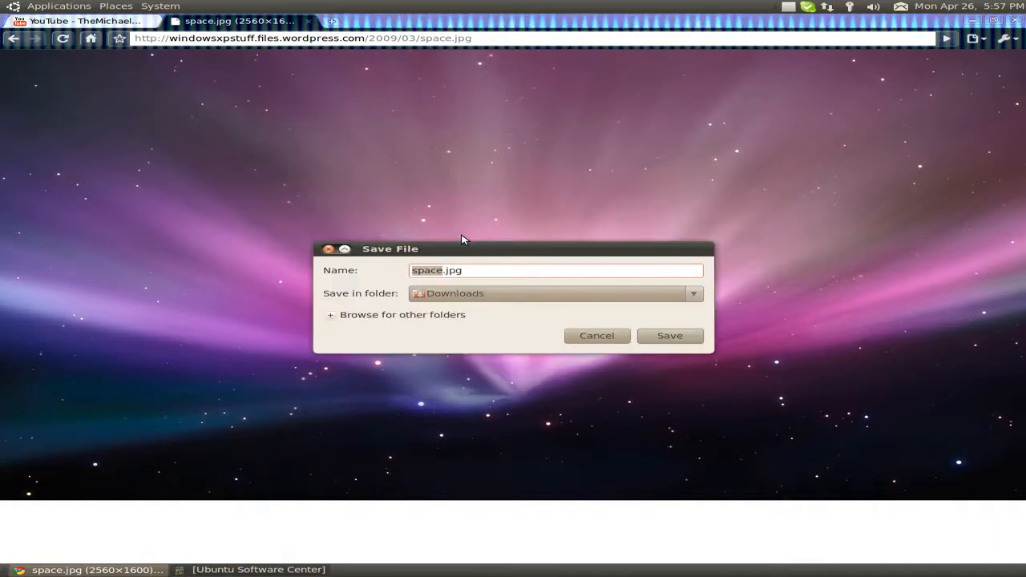
{"action": "mouse_move", "coordinate": [497, 195]}
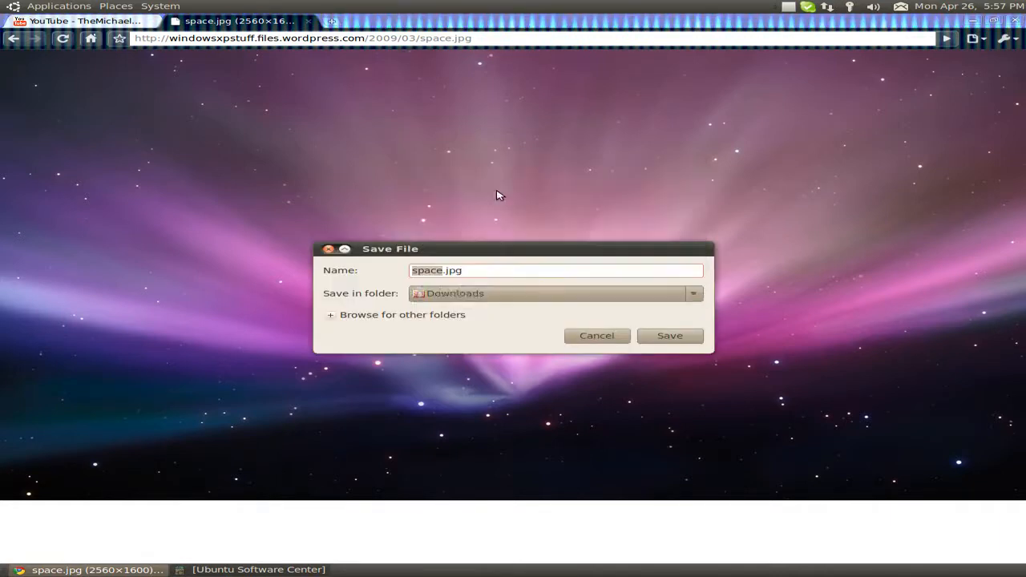
{"action": "left_click", "coordinate": [670, 335]}
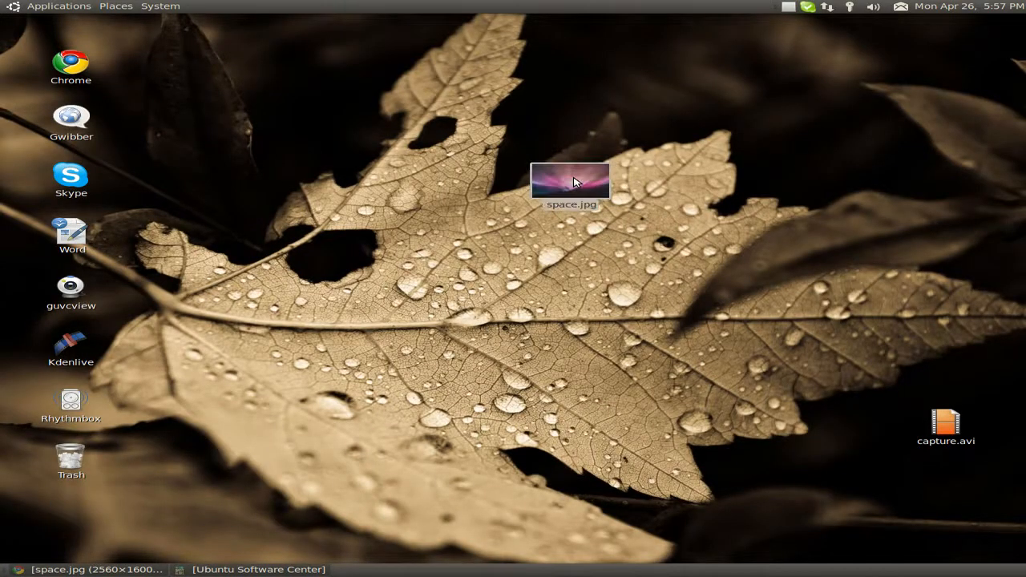
- Open space.jpg from the desktop and set it as the background
{"action": "double_click", "coordinate": [571, 180]}
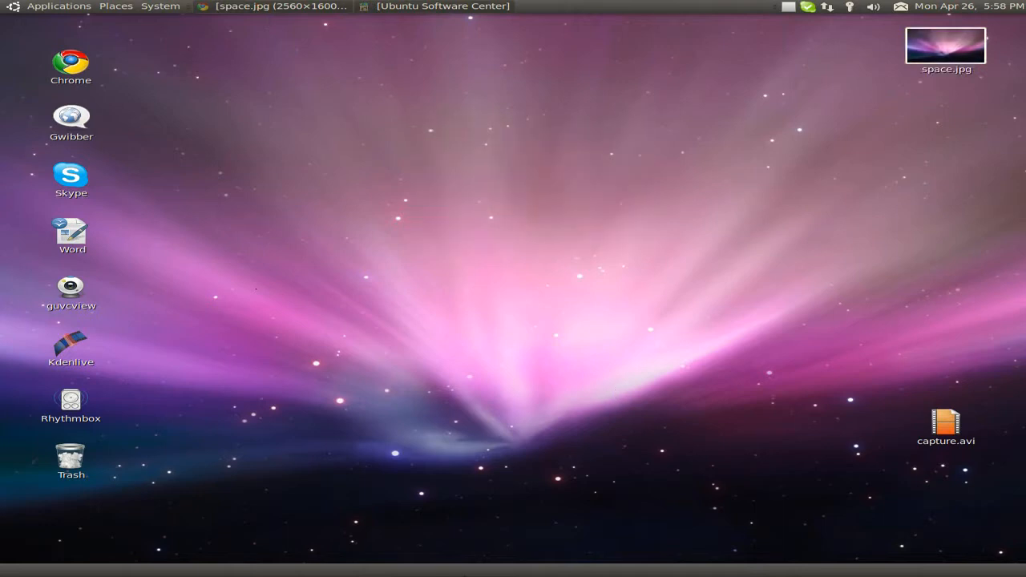
- Delete the empty bottom GNOME panel through its right-click menu
{"action": "right_click", "coordinate": [529, 569]}
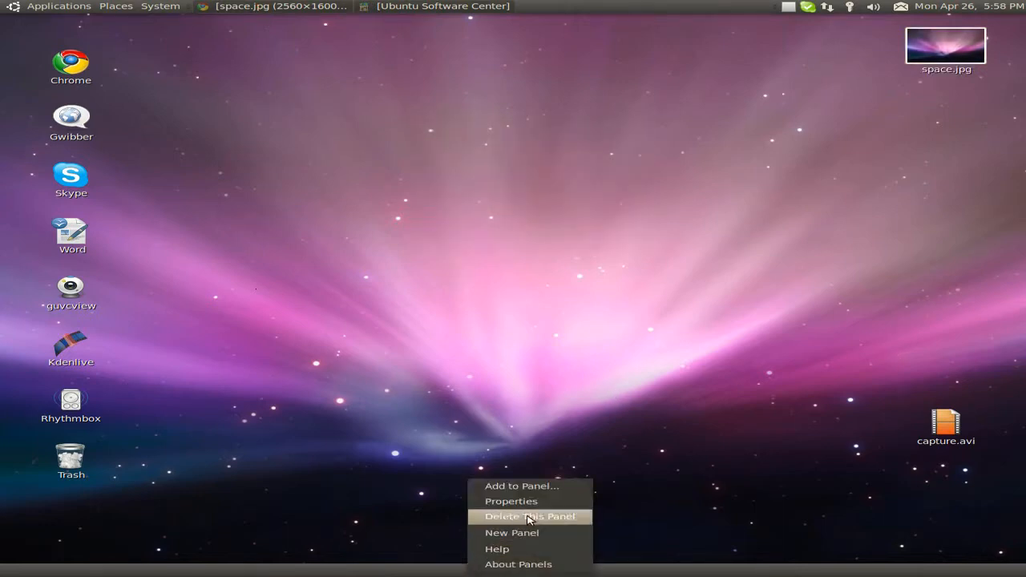
{"action": "mouse_move", "coordinate": [516, 532]}
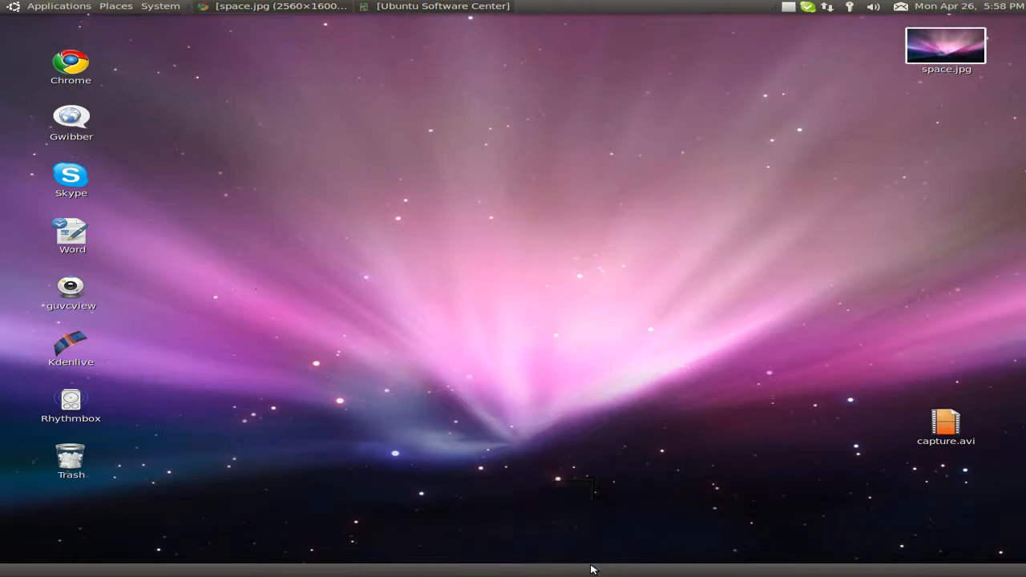
{"action": "right_click", "coordinate": [591, 570]}
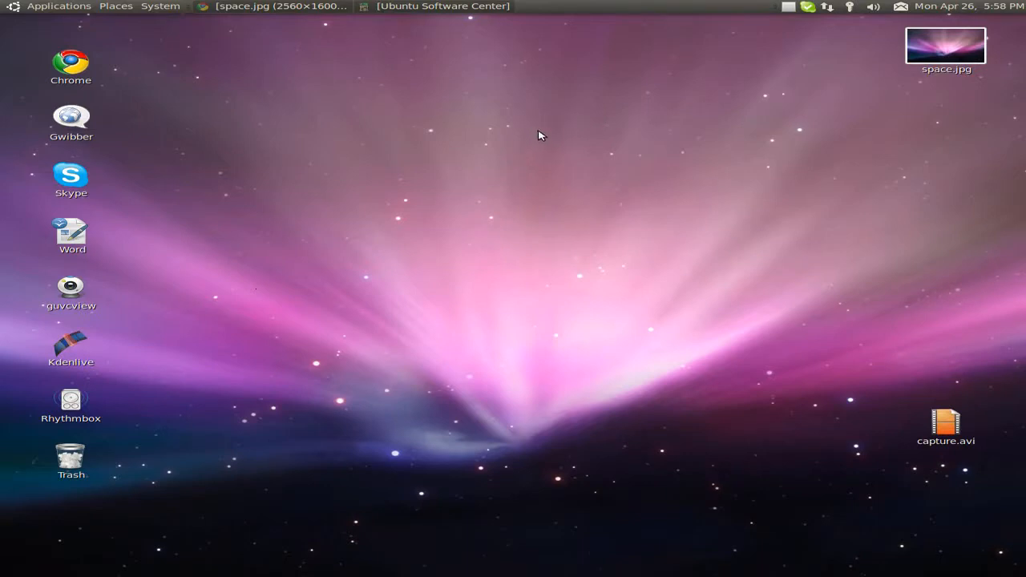
{"action": "mouse_move", "coordinate": [110, 78]}
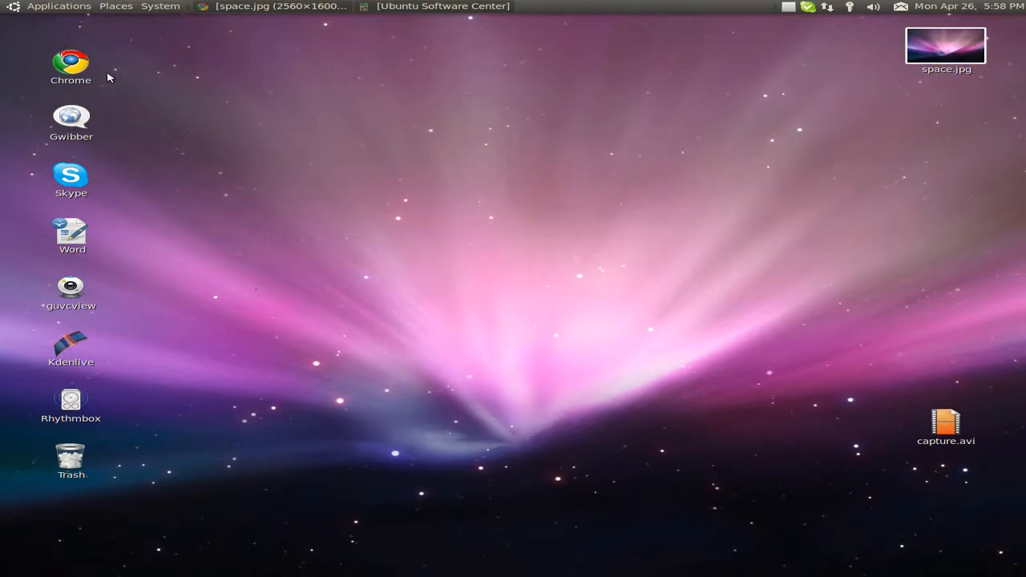
{"action": "left_click", "coordinate": [58, 7]}
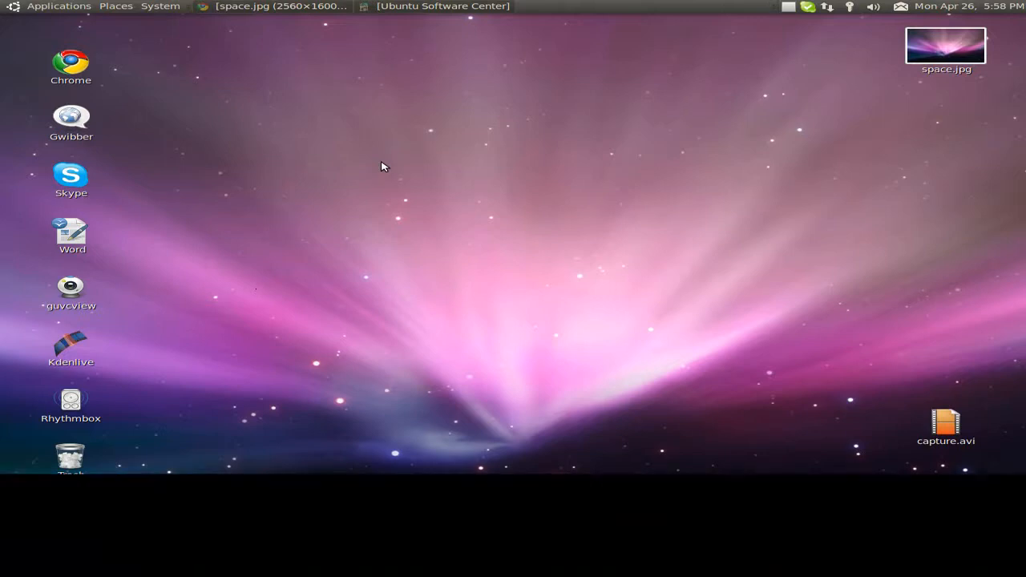
{"action": "mouse_move", "coordinate": [593, 509]}
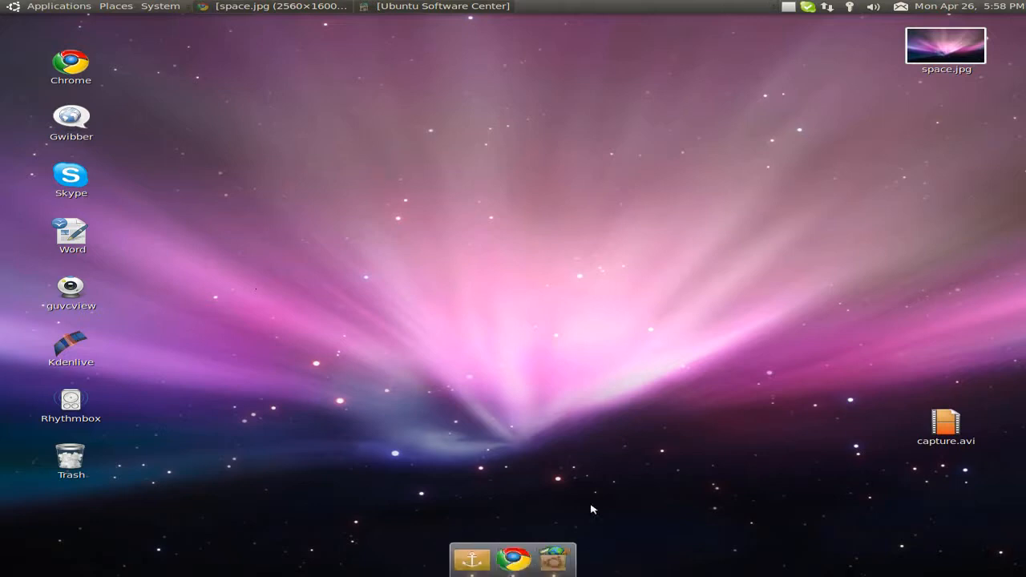
{"action": "mouse_move", "coordinate": [57, 218]}
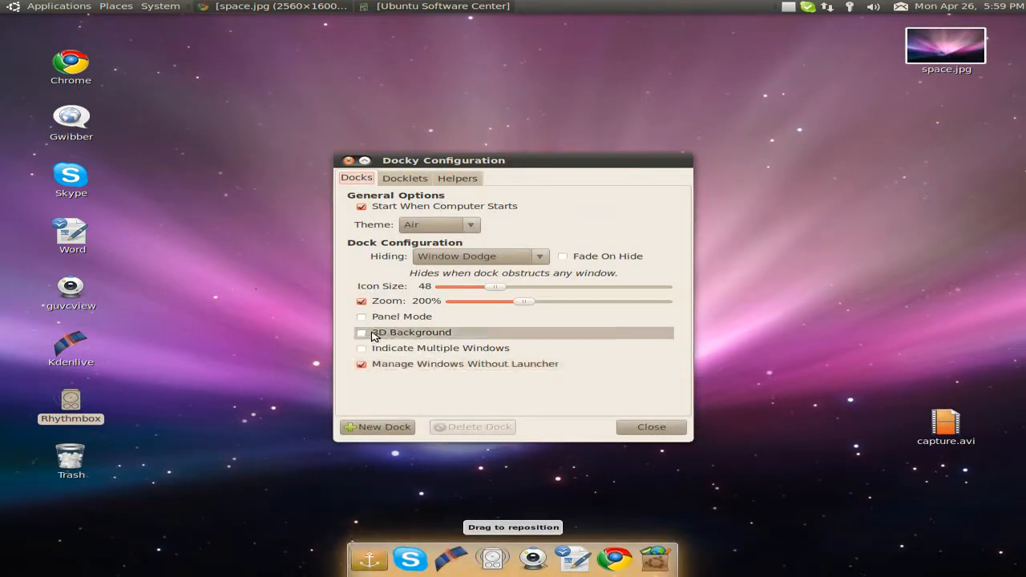
- Enable Docky's 3D background with the Glass theme and close its configuration
{"action": "left_click", "coordinate": [361, 332]}
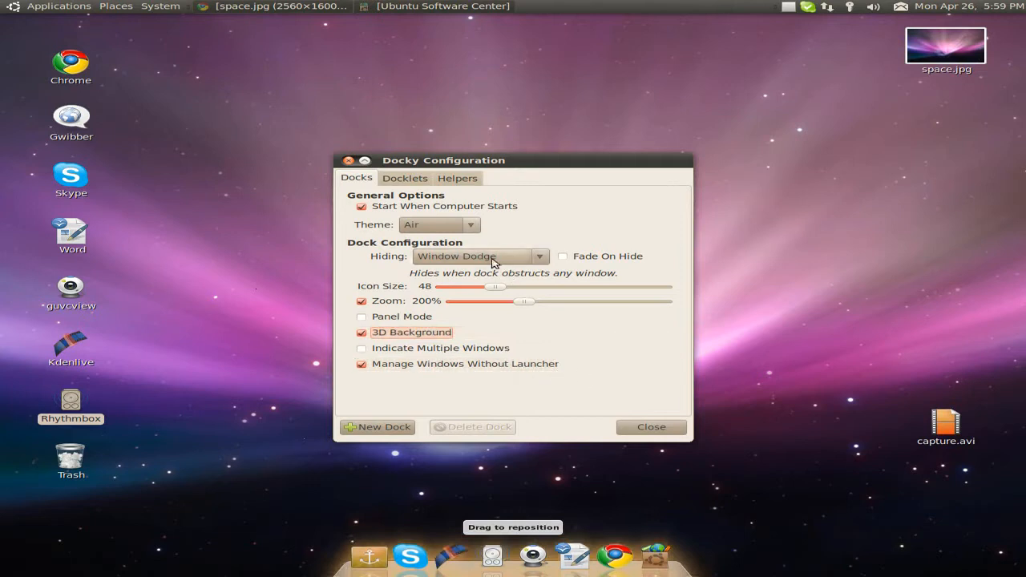
{"action": "left_click", "coordinate": [438, 224]}
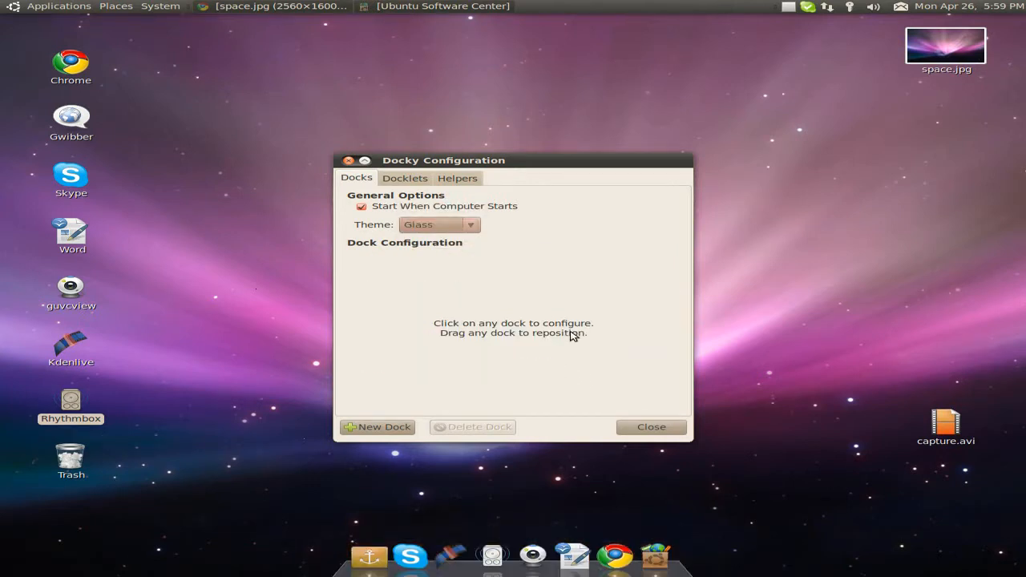
{"action": "left_click", "coordinate": [651, 426]}
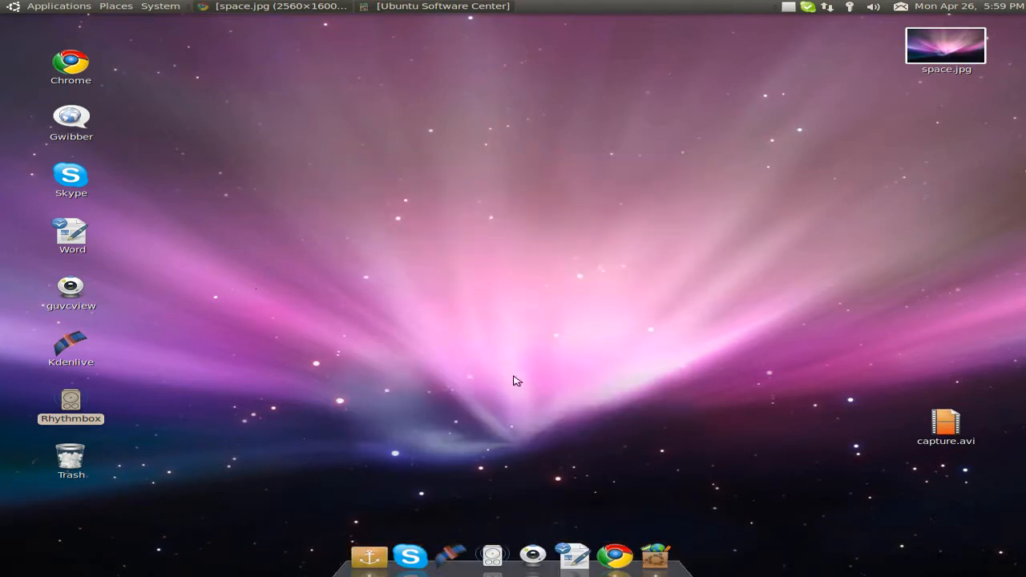
{"action": "mouse_move", "coordinate": [673, 405]}
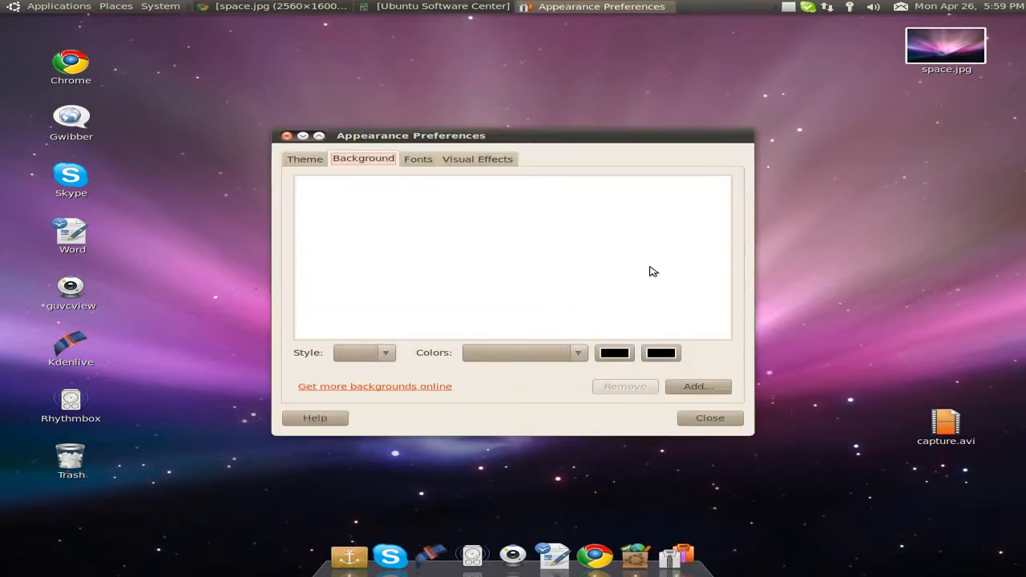
- Apply the Dust Sand theme and close Appearance Preferences
{"action": "left_click", "coordinate": [305, 158]}
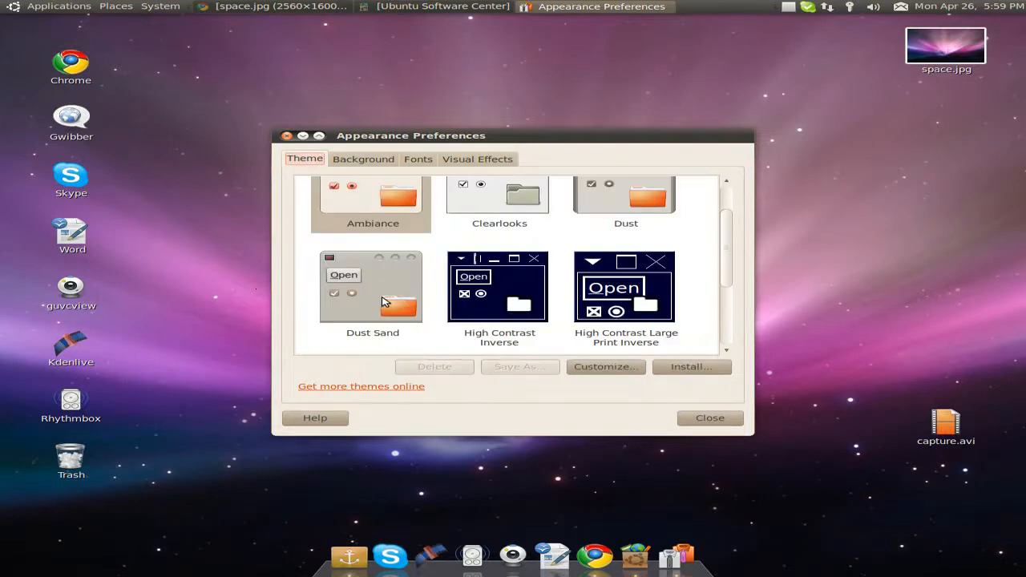
{"action": "left_click", "coordinate": [371, 285]}
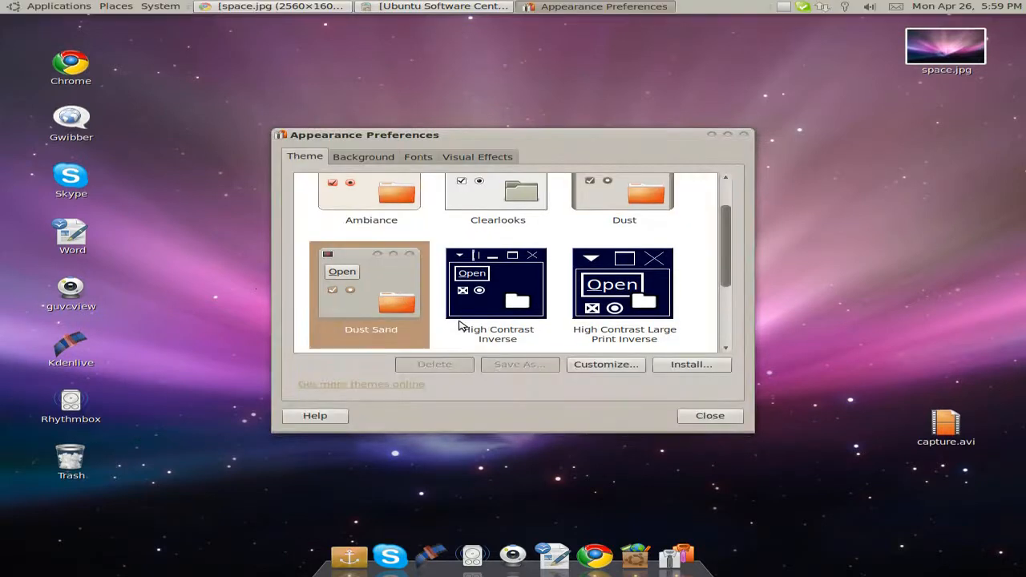
{"action": "mouse_move", "coordinate": [688, 329]}
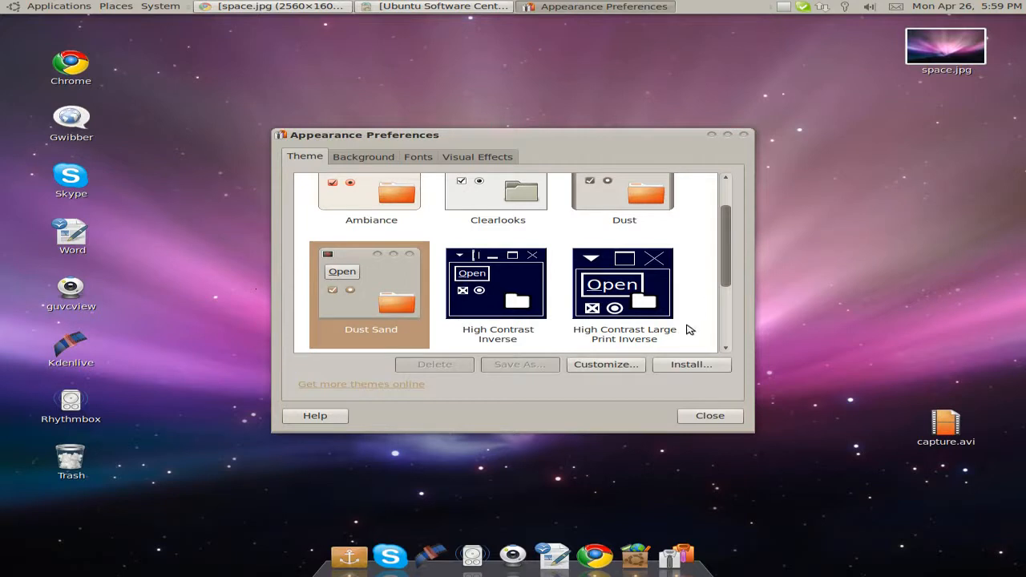
{"action": "left_click", "coordinate": [710, 415]}
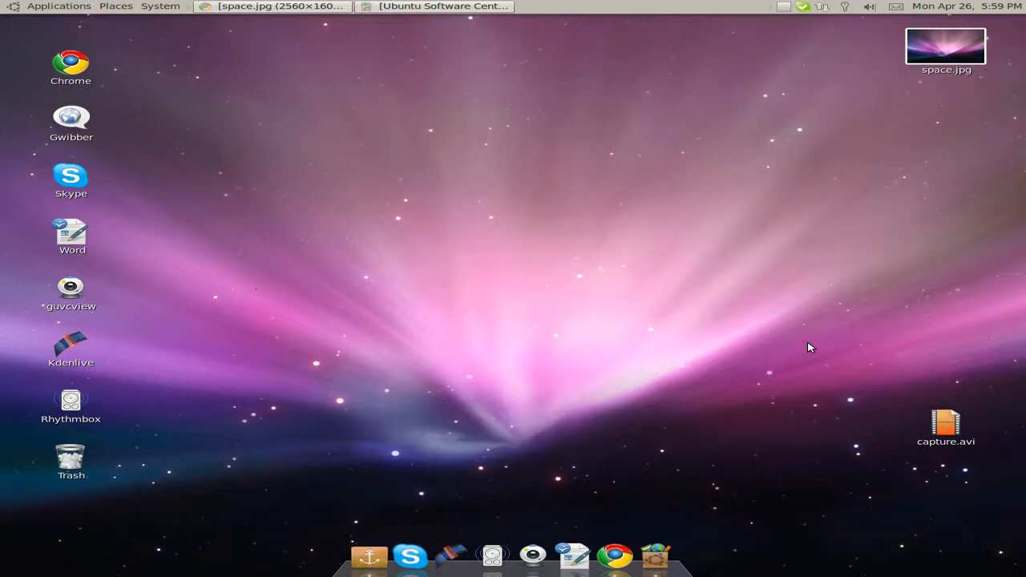
{"action": "mouse_move", "coordinate": [808, 326]}
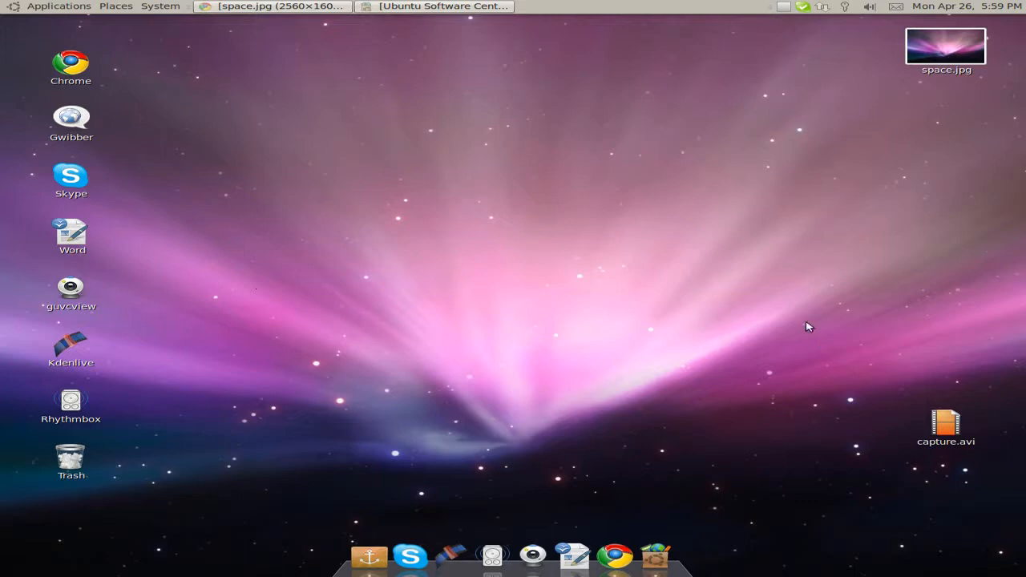
{"action": "mouse_move", "coordinate": [804, 102]}
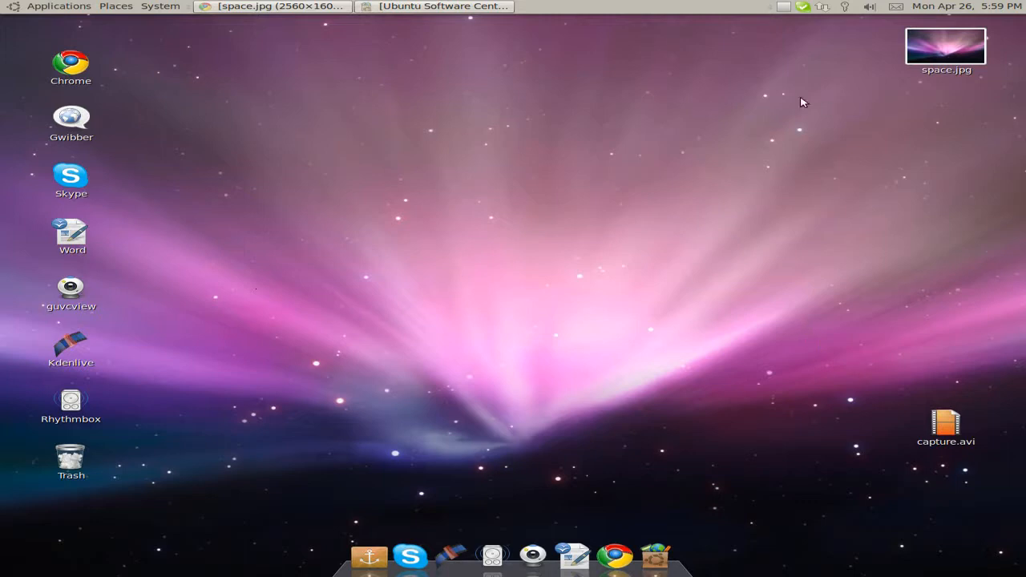